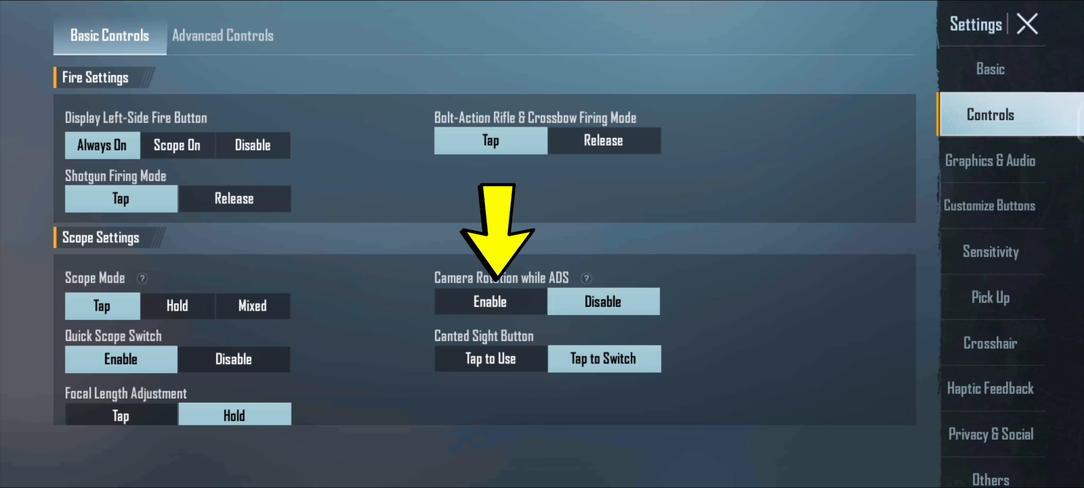
# - Enable Camera Rotation while ADS and Camera Rotation while Leaning in Basic Controls
pyautogui.click(177, 306)
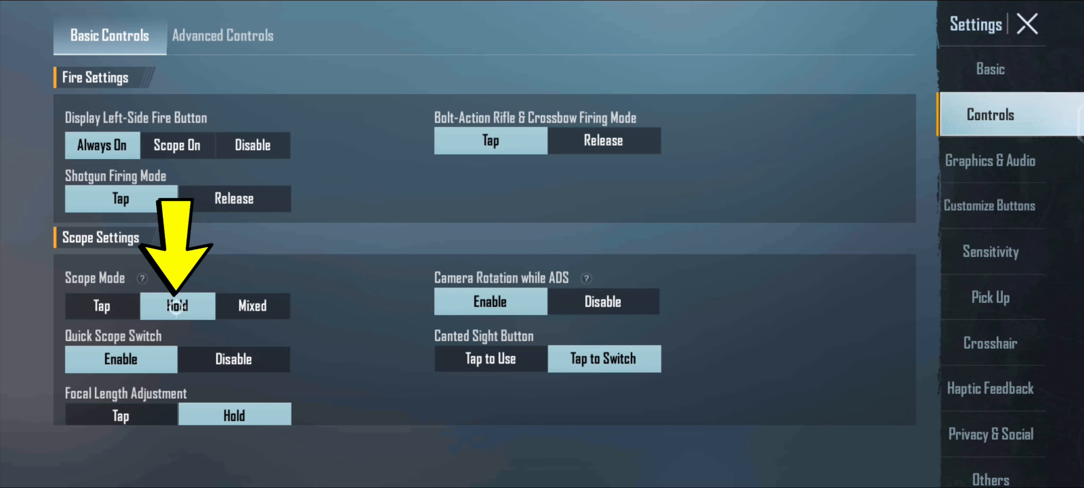
pyautogui.scroll(-3)
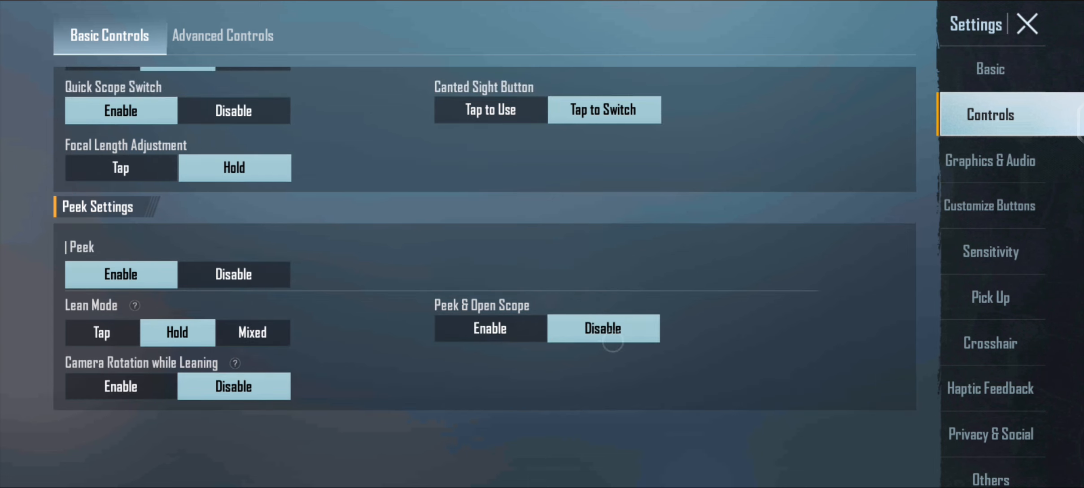
pyautogui.click(120, 386)
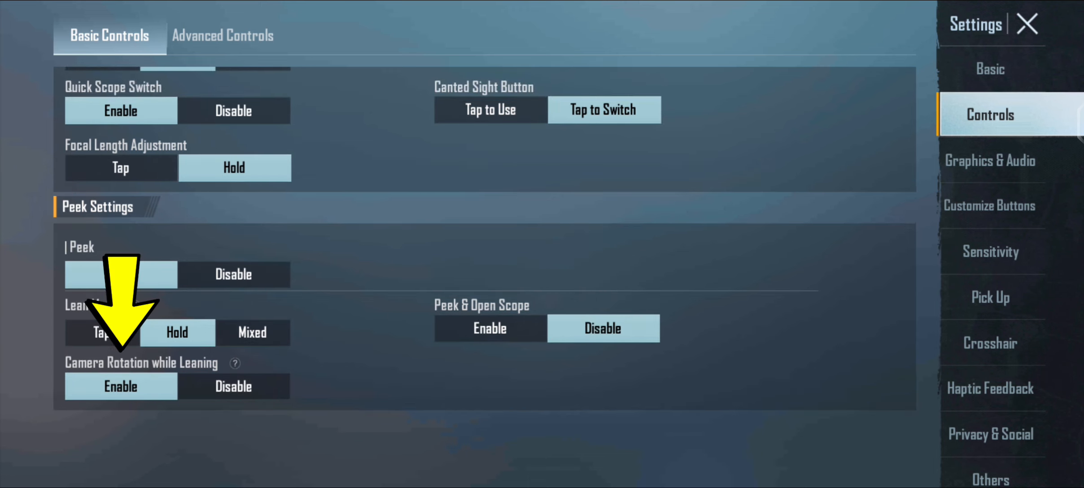
# - In Advanced Controls, lower the 3rd Person Perspective Camera View slider to 84
pyautogui.click(223, 35)
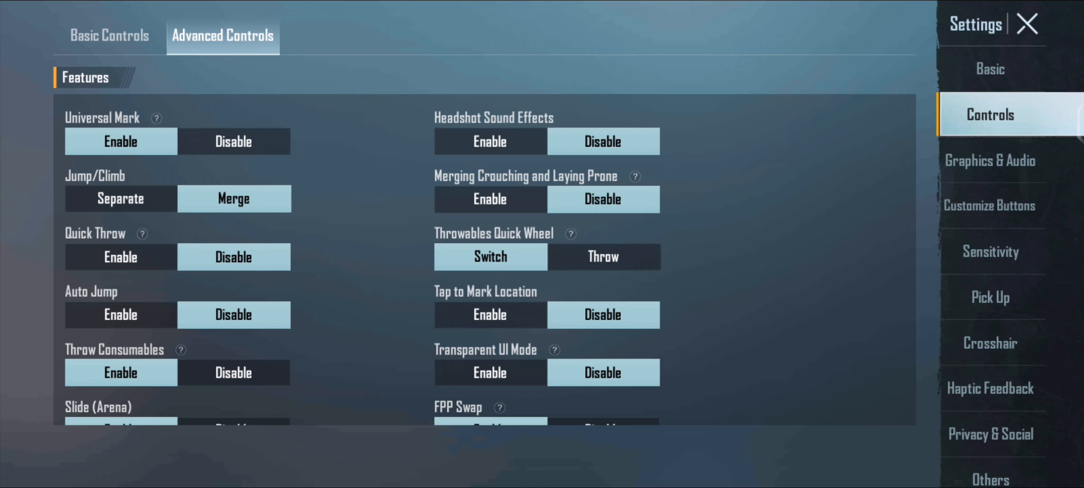
pyautogui.scroll(-3)
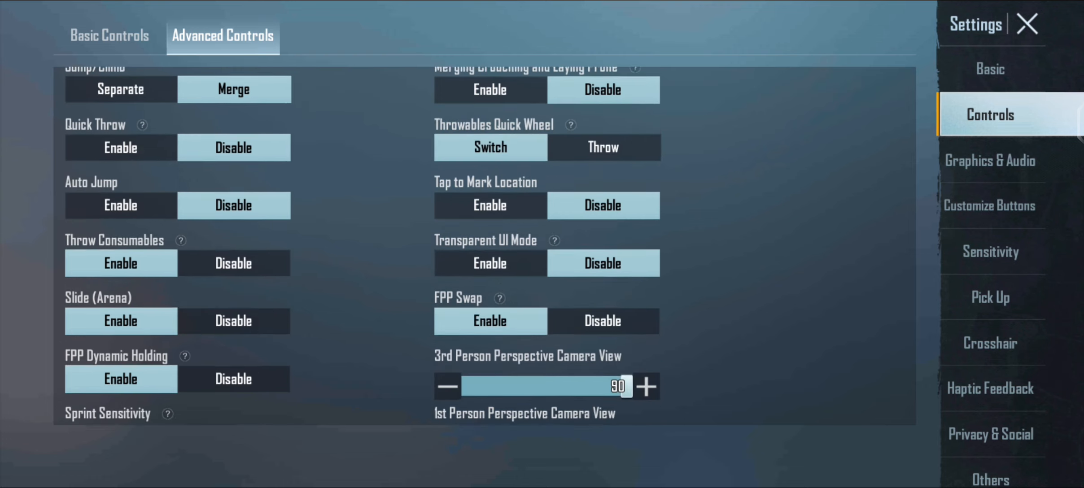
pyautogui.scroll(-3)
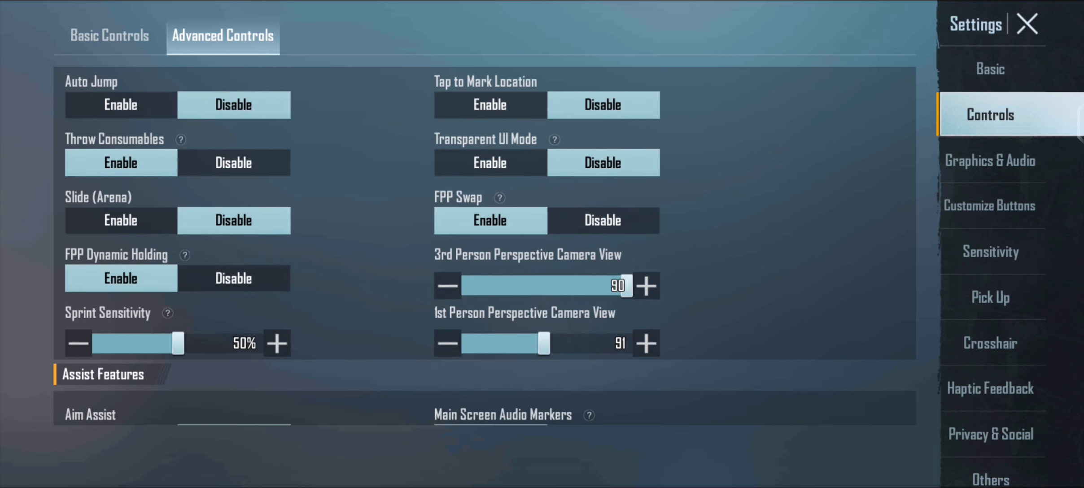
pyautogui.click(447, 286)
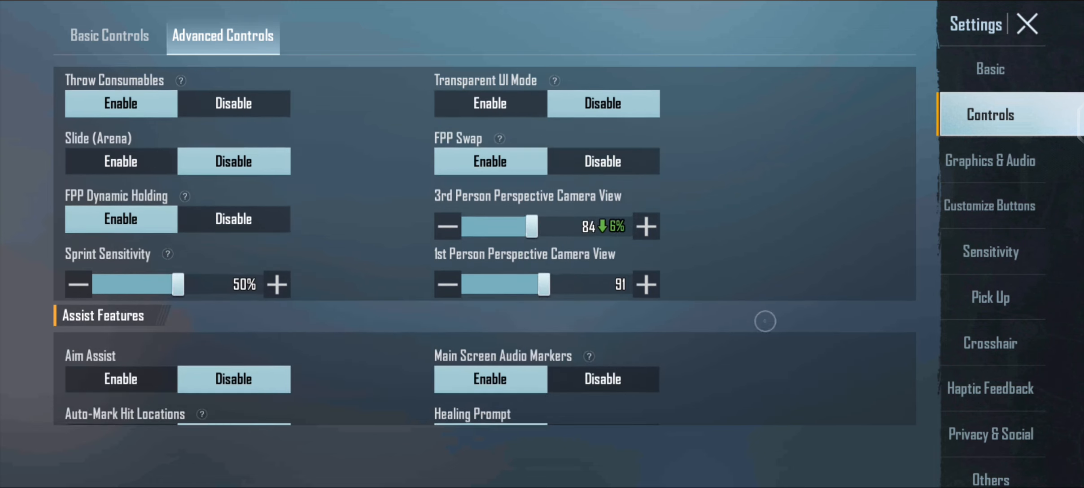
# - Scroll through Advanced Controls to reach Aim Assist and Horizontal Swipe Acceleration
pyautogui.scroll(-3)
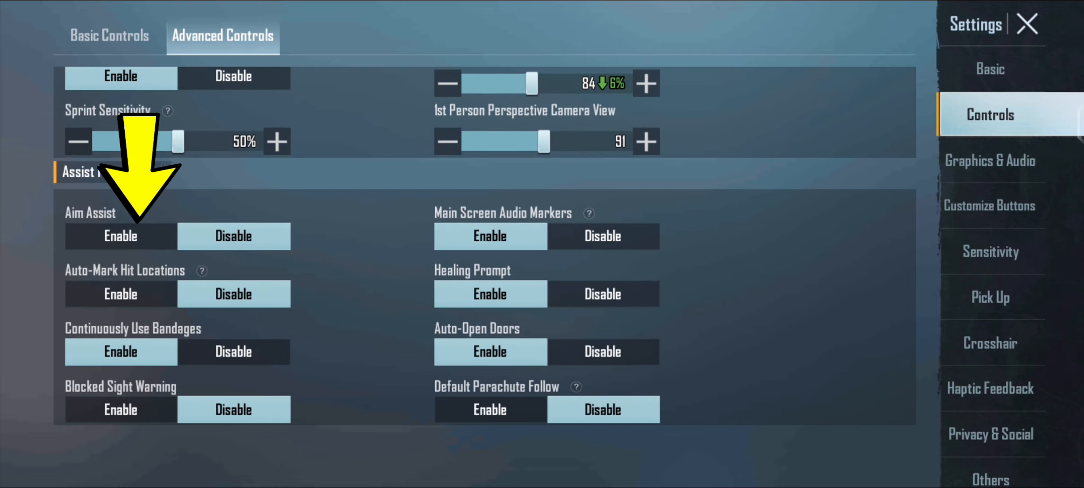
pyautogui.scroll(-3)
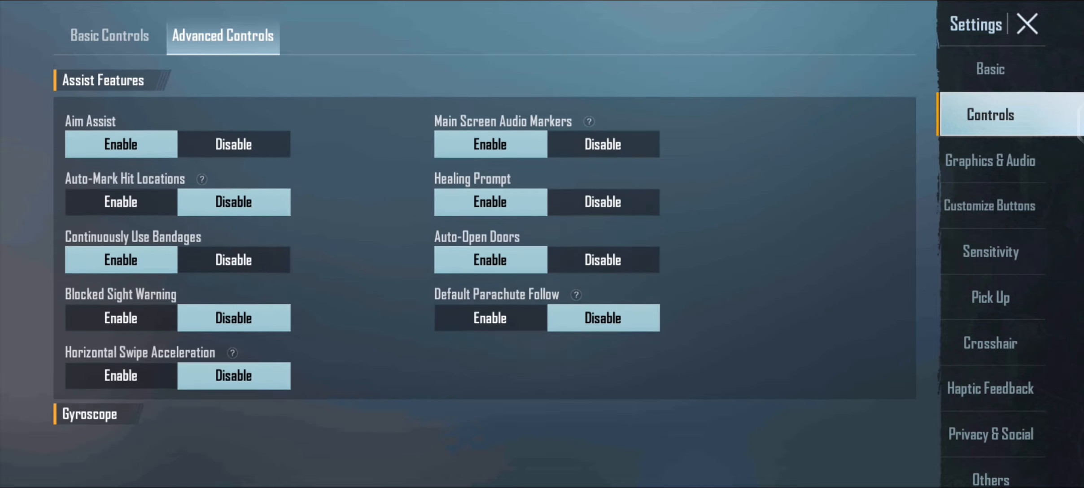
pyautogui.scroll(-3)
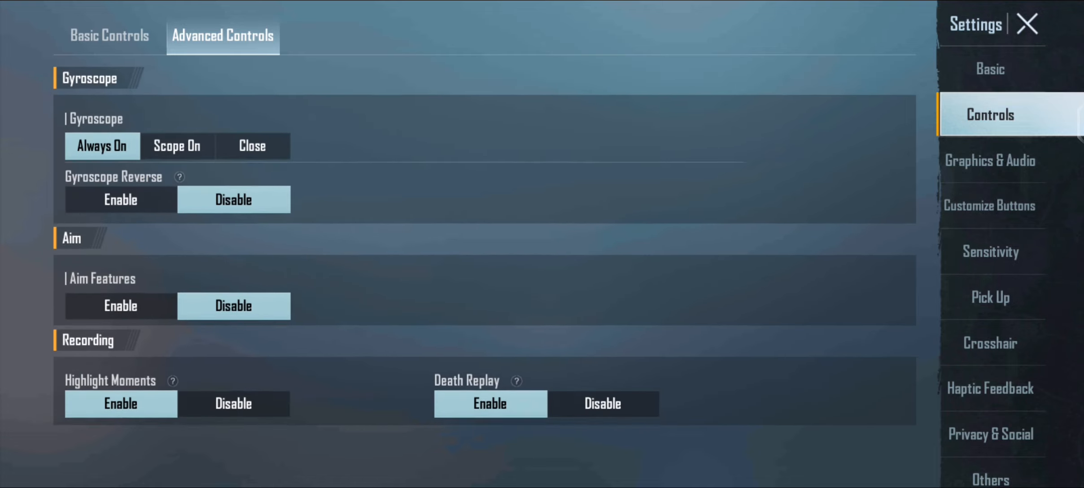
pyautogui.scroll(3)
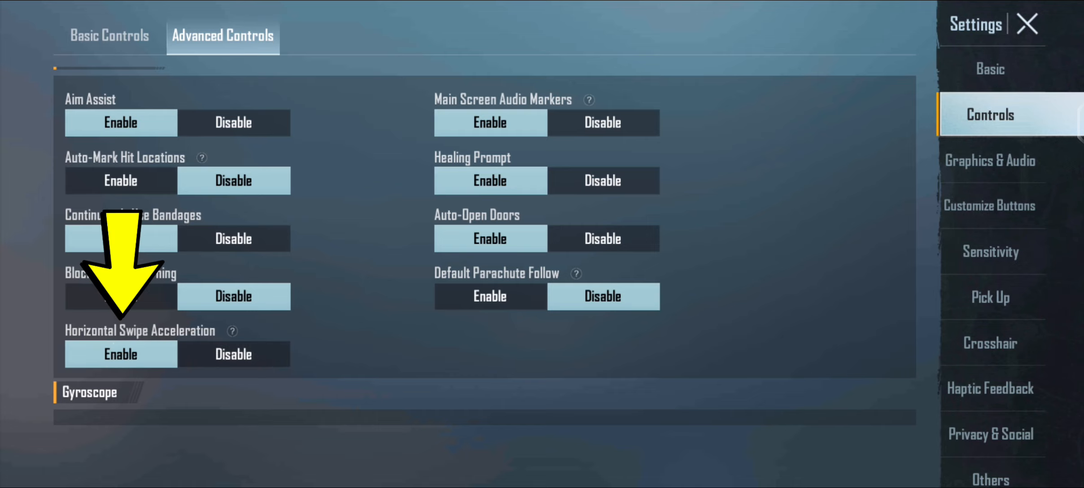
pyautogui.scroll(-3)
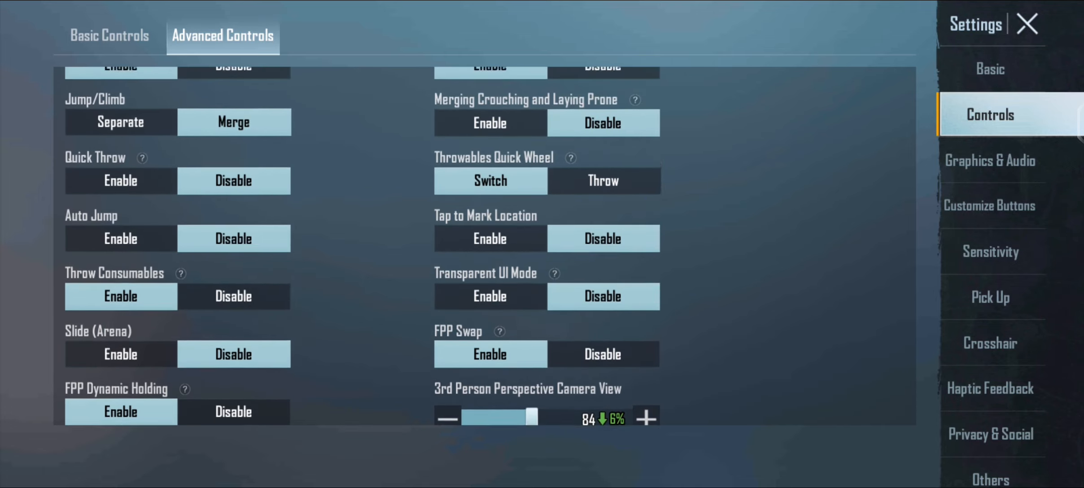
# - Show the Sensitivity settings down to Camera Sensitivity (Free Look)
pyautogui.click(990, 251)
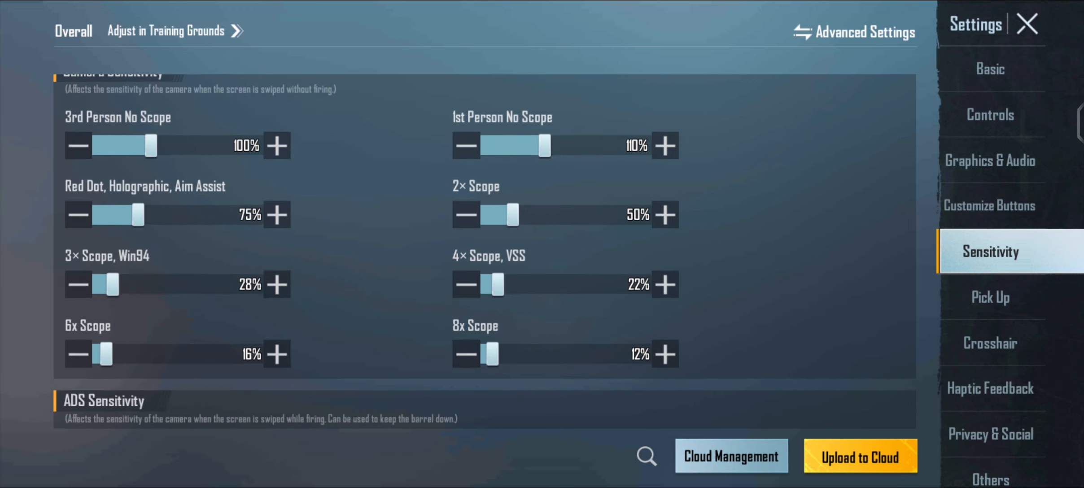
pyautogui.scroll(-3)
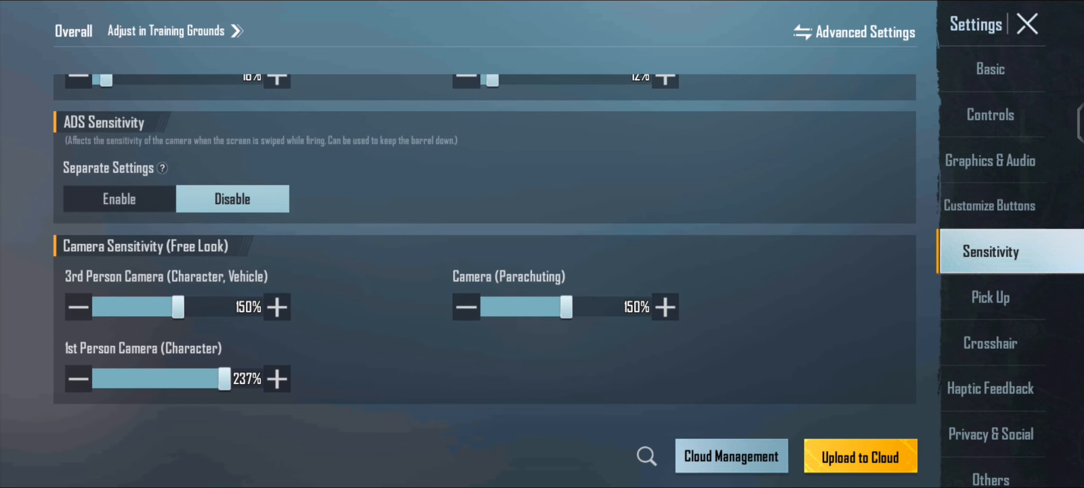